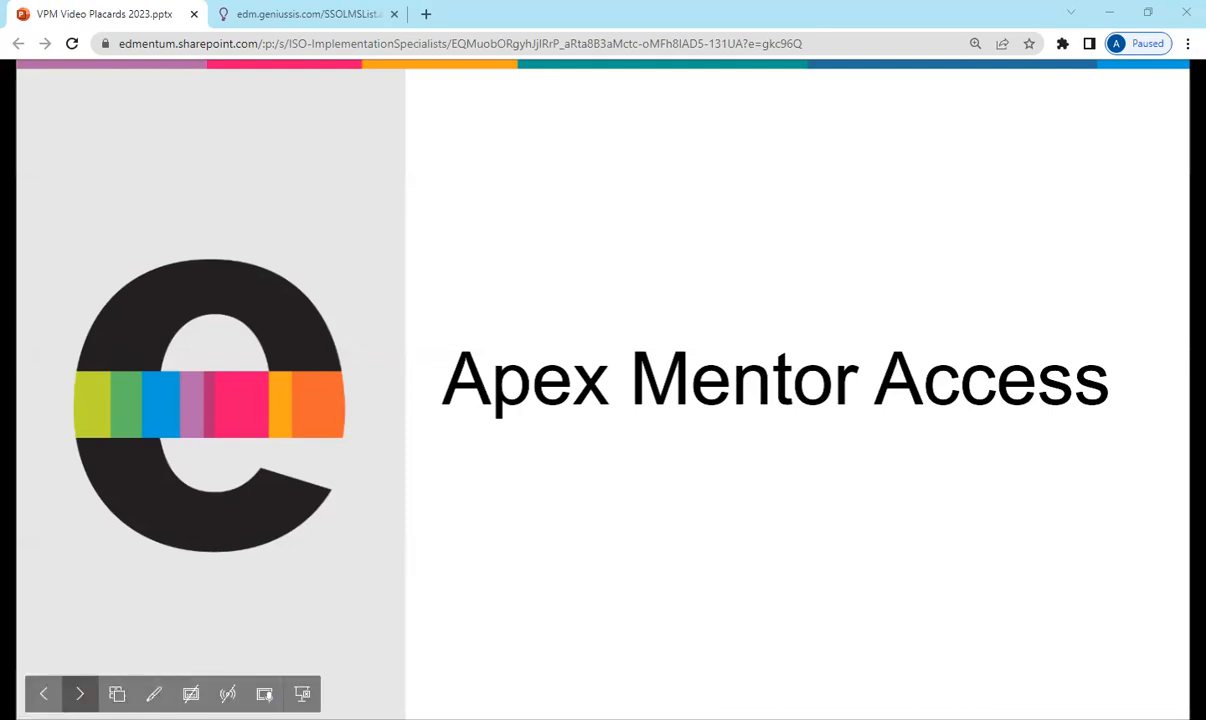
Advance the slideshow from the Apex Mentor Access title slide to the Agenda slide
click(78, 694)
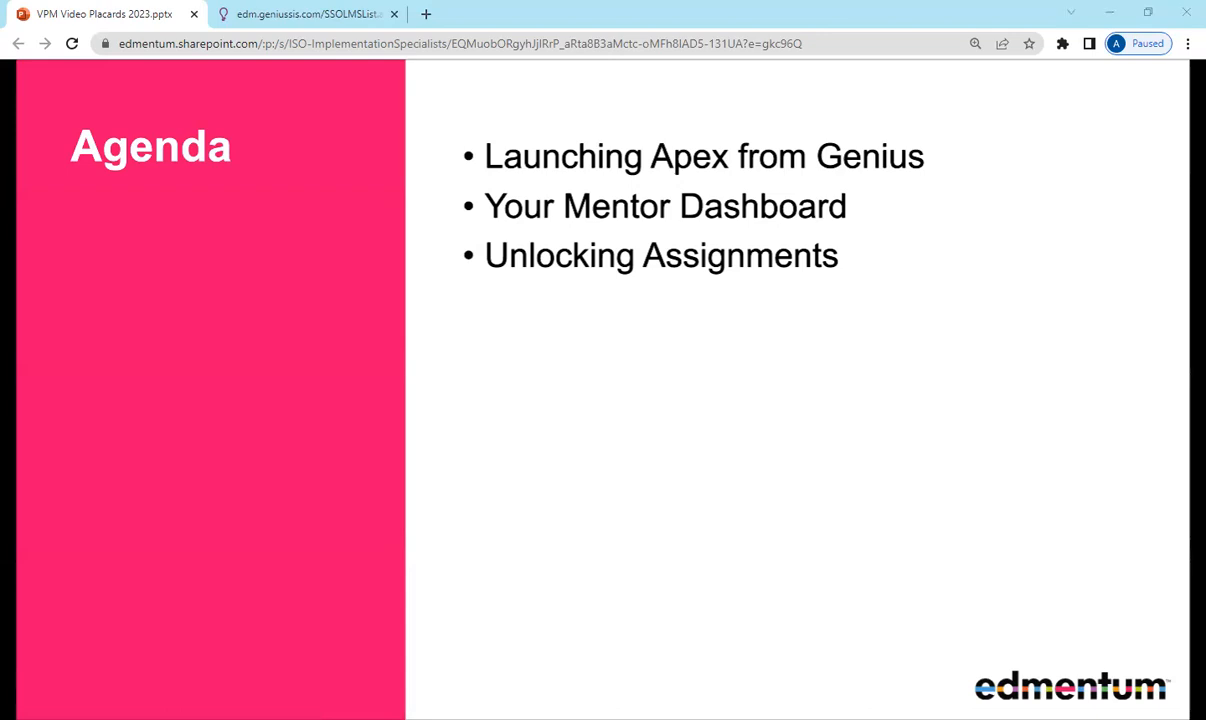
Switch to Genius SIS and show the LMS list with the Apex Learning test school entry
click(300, 14)
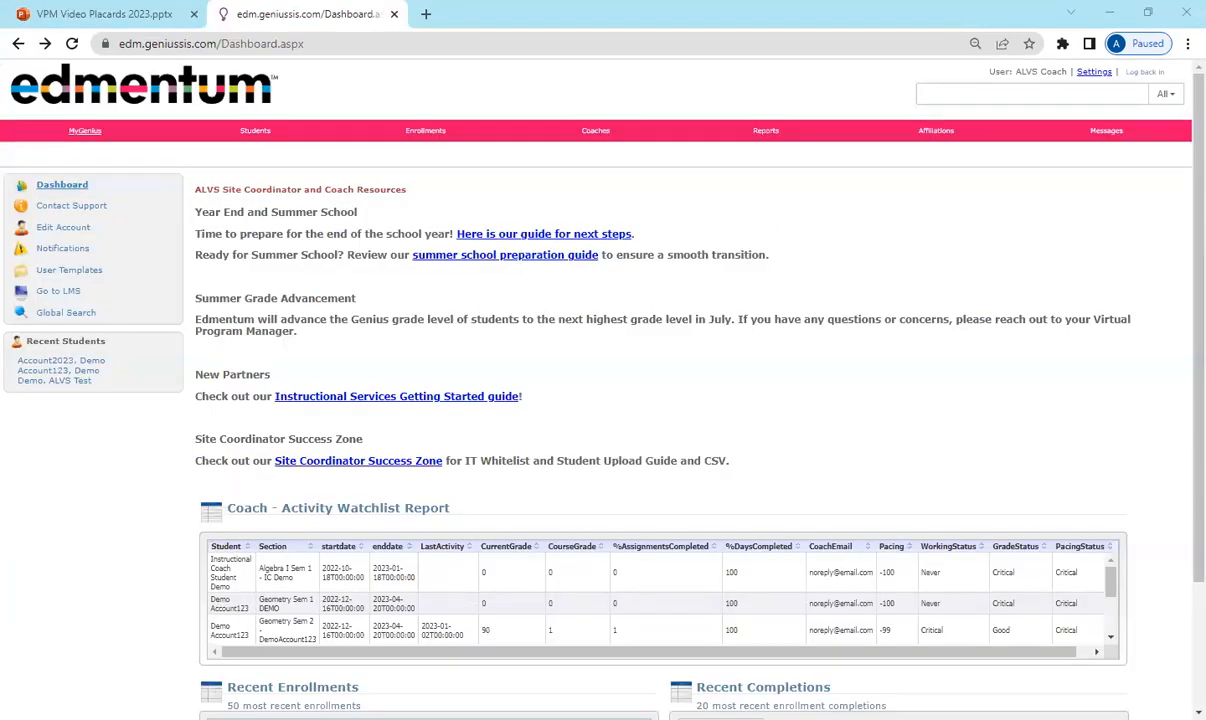
mouse_move(284, 438)
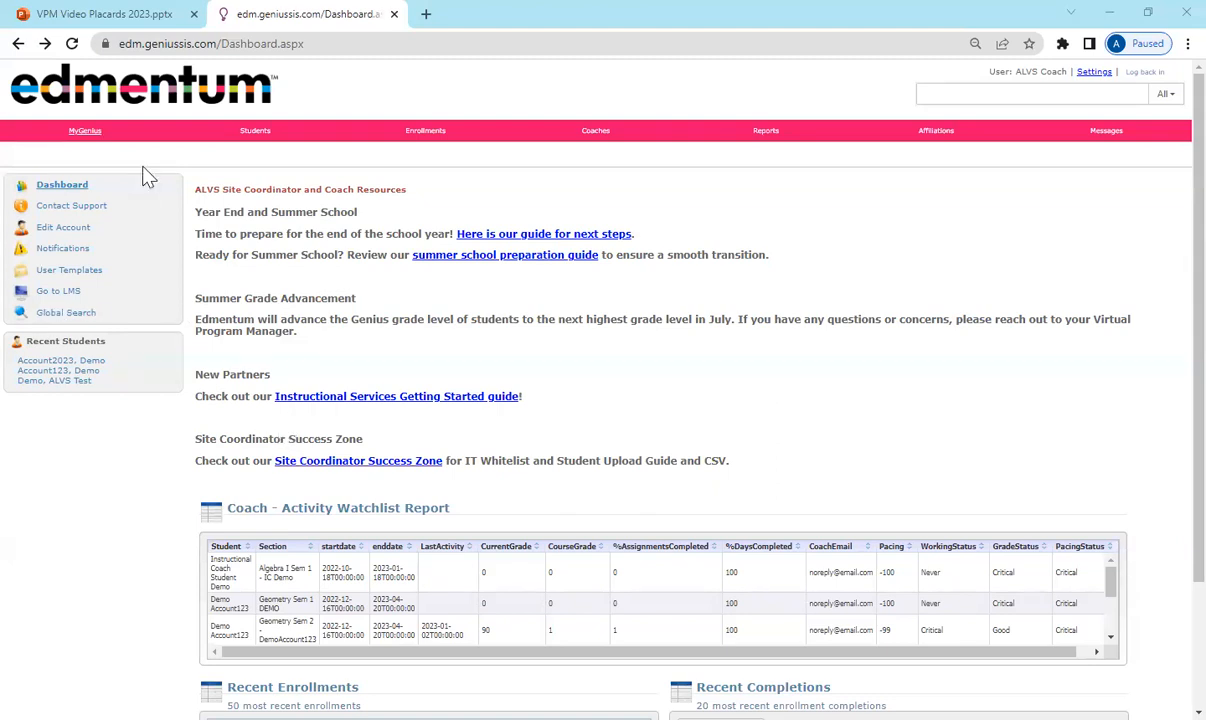
mouse_move(134, 316)
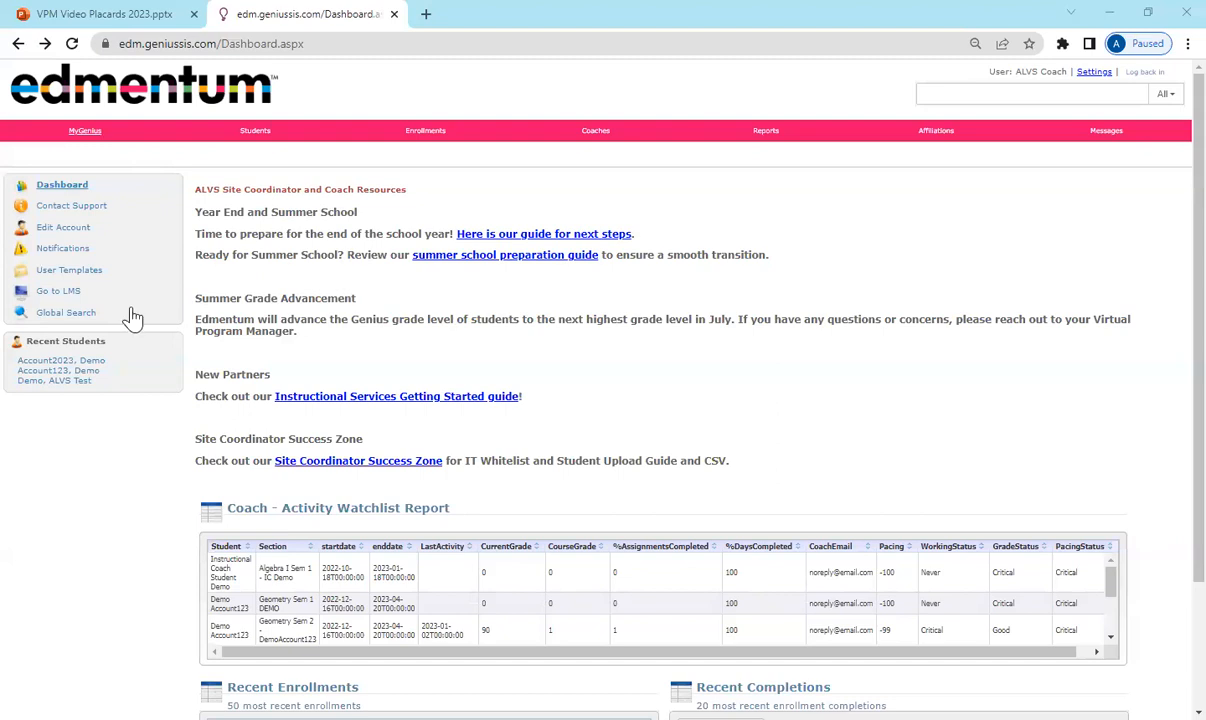
mouse_move(58, 290)
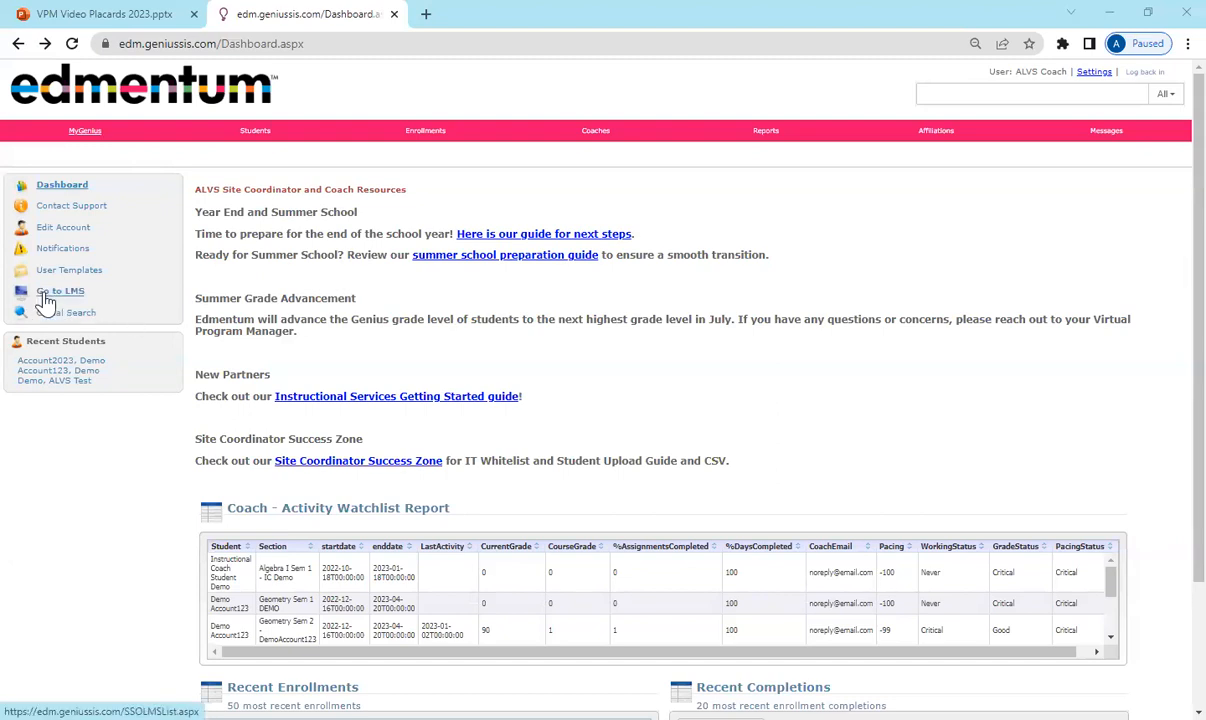
click(60, 290)
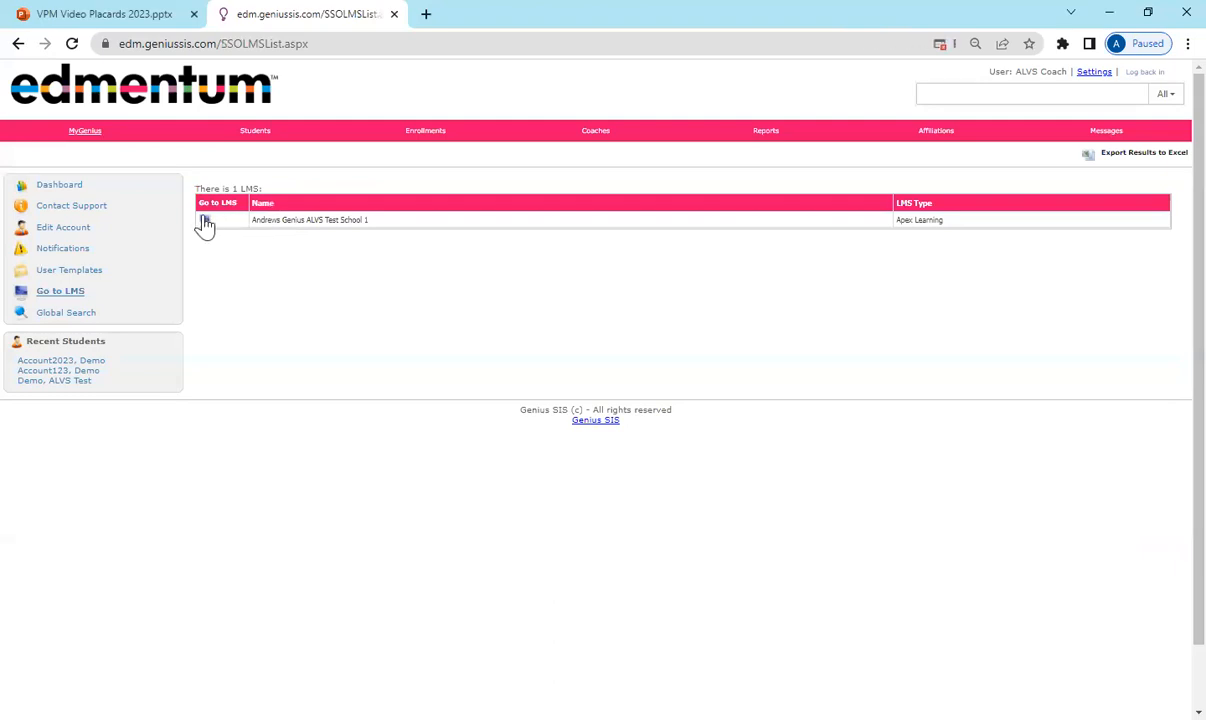
Launch Apex Learning for Andrews Genius ALVS Test School, landing on My Dashboard
click(204, 220)
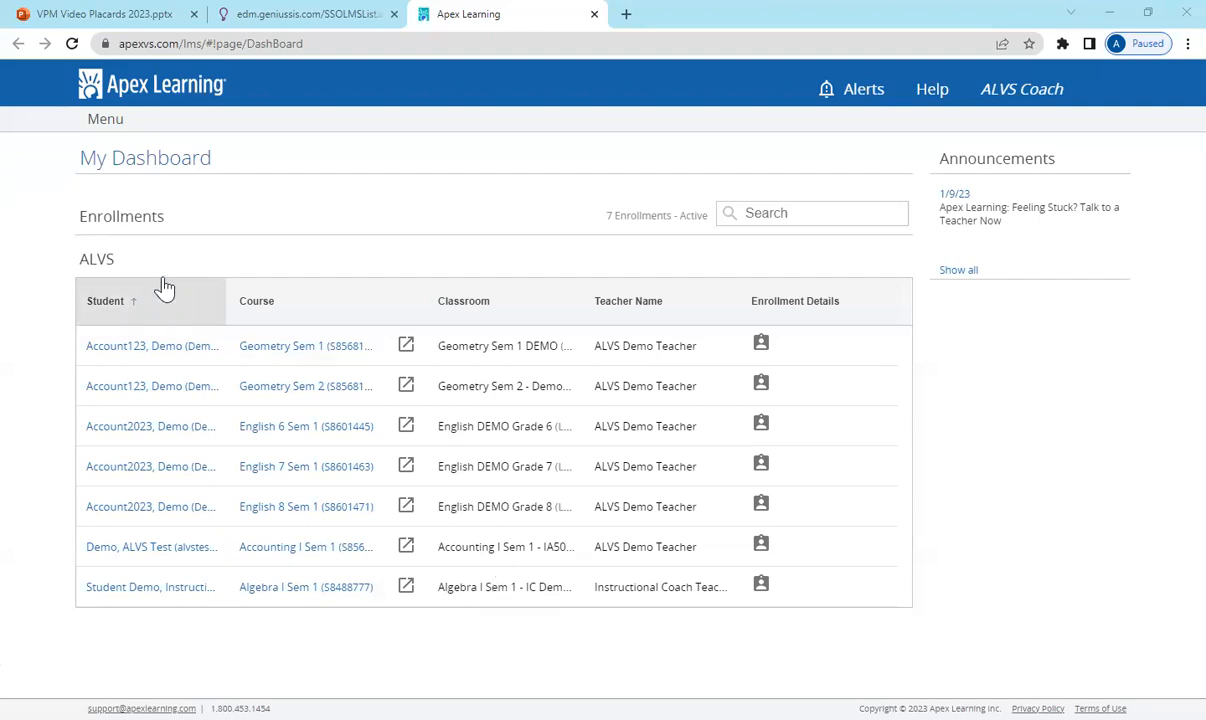
mouse_move(292, 300)
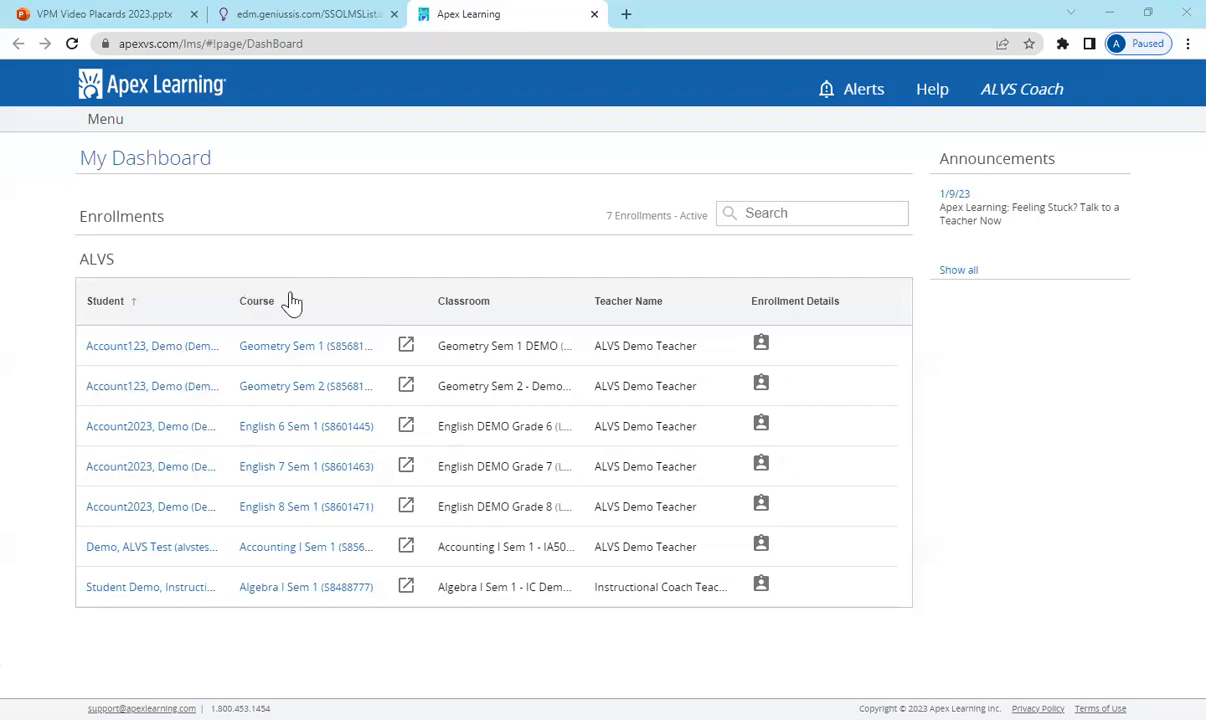
mouse_move(622, 564)
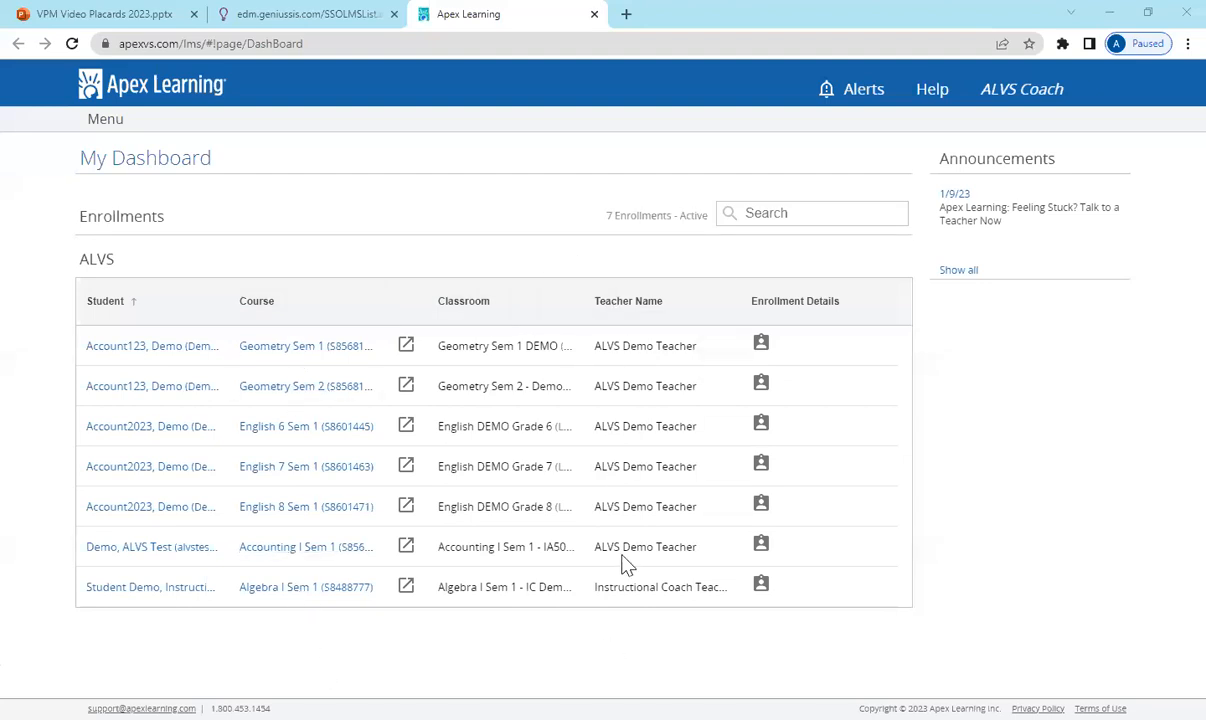
mouse_move(782, 580)
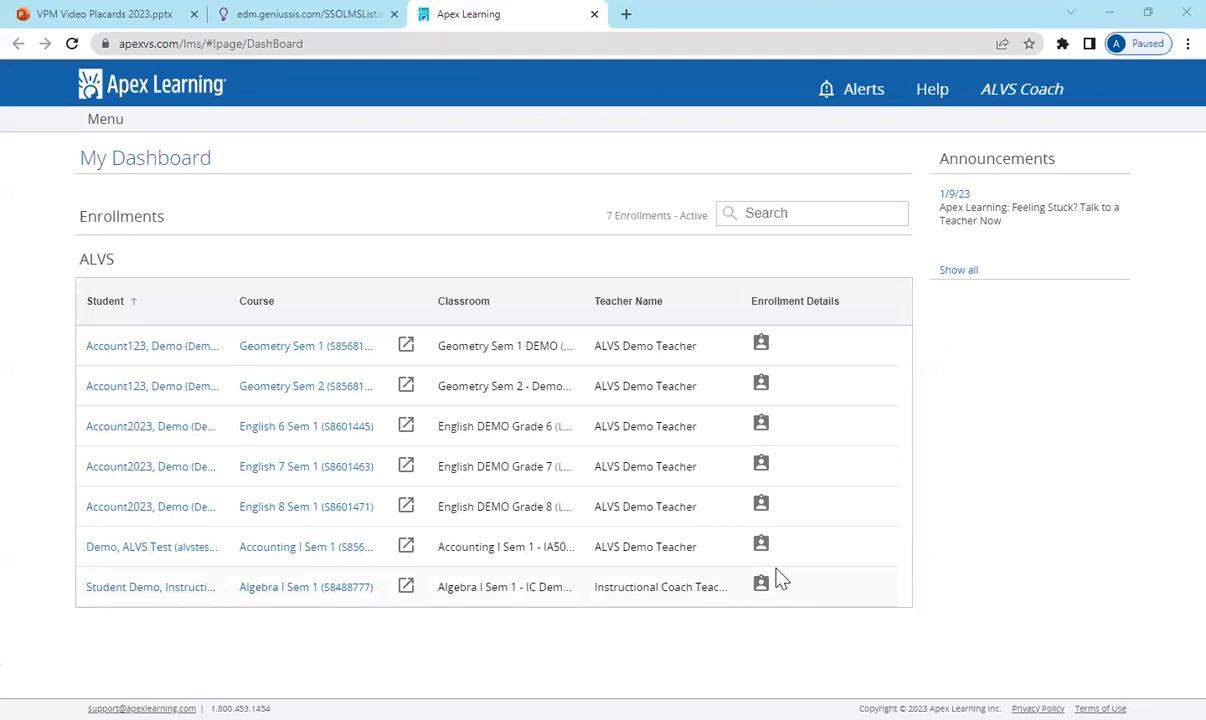
mouse_move(760, 344)
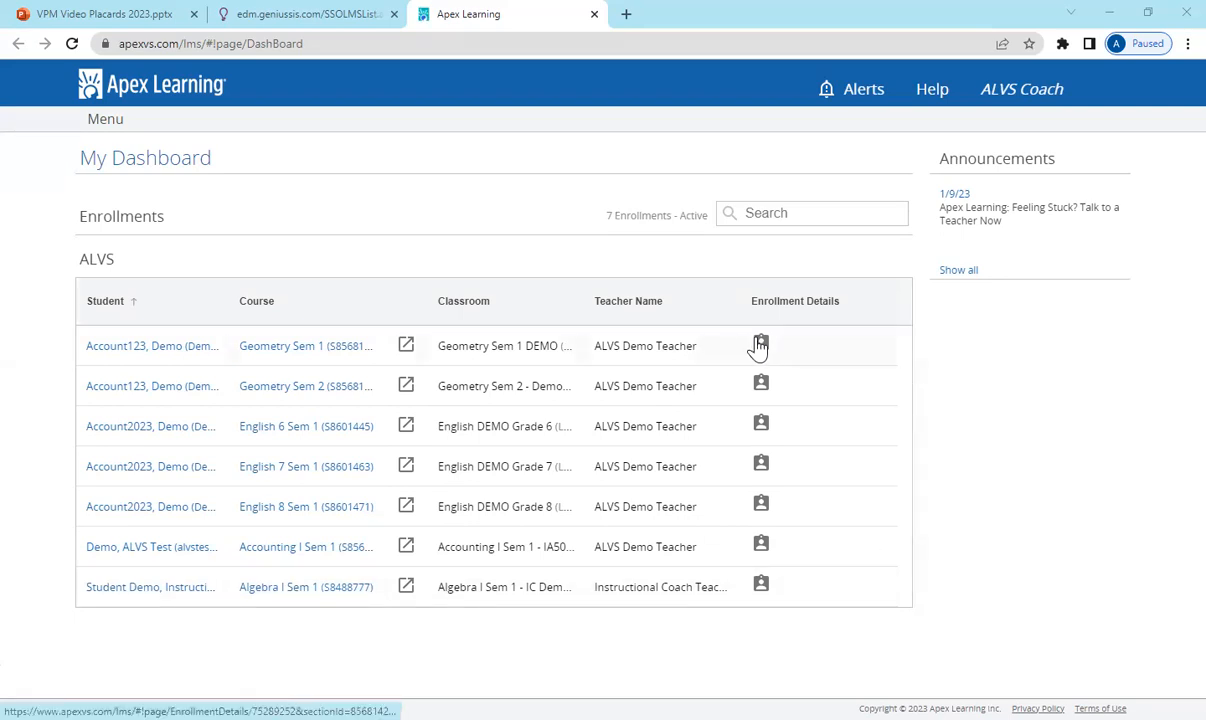
mouse_move(760, 348)
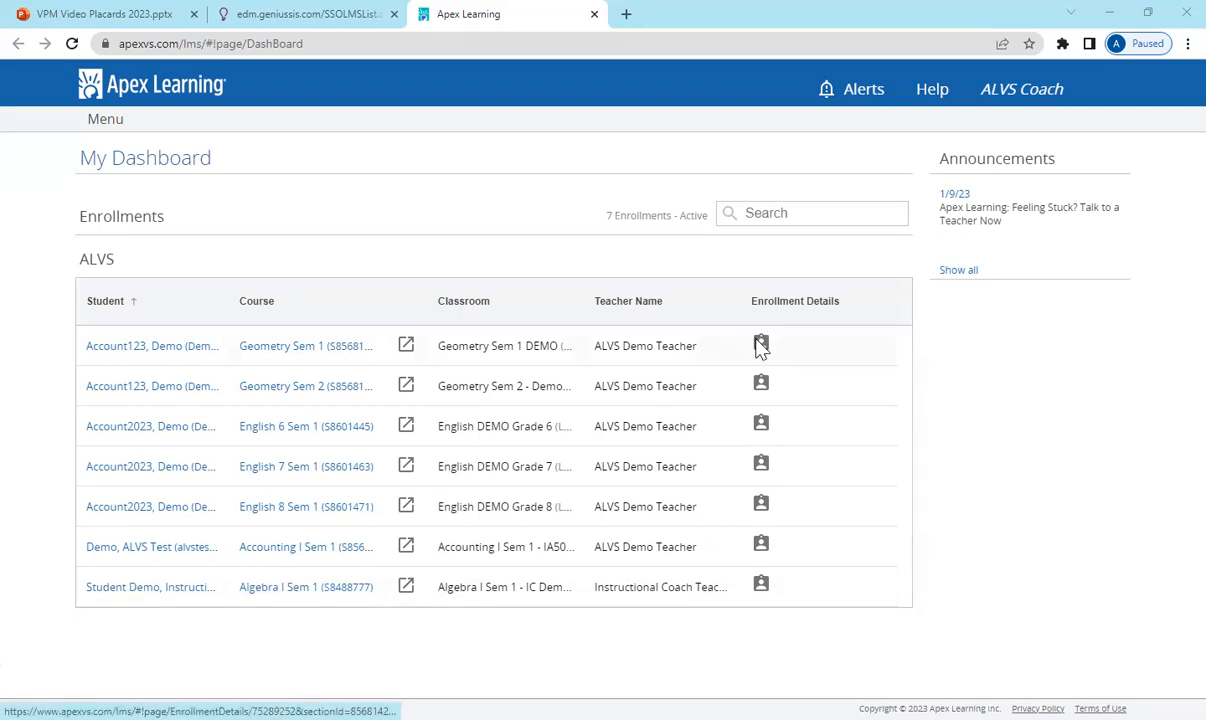
Show Enrollment Details for Demo Account123 in Geometry Sem 1 and review its overdue activities
click(760, 344)
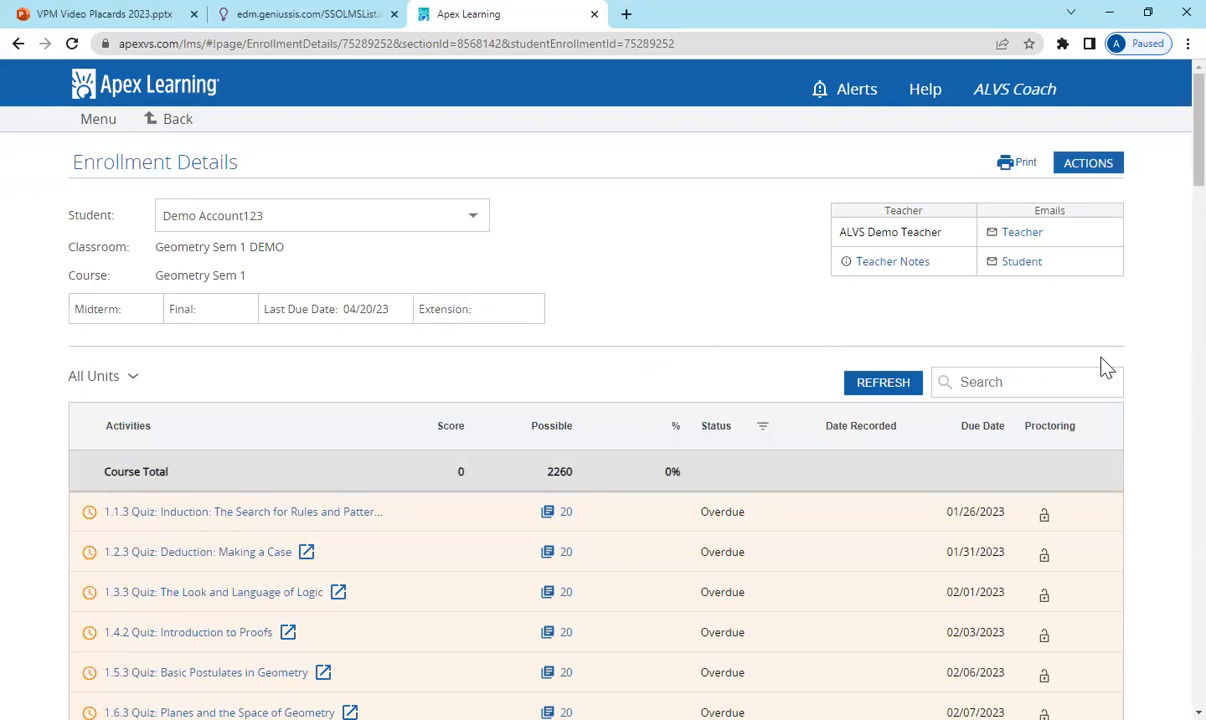
scroll(down, 3)
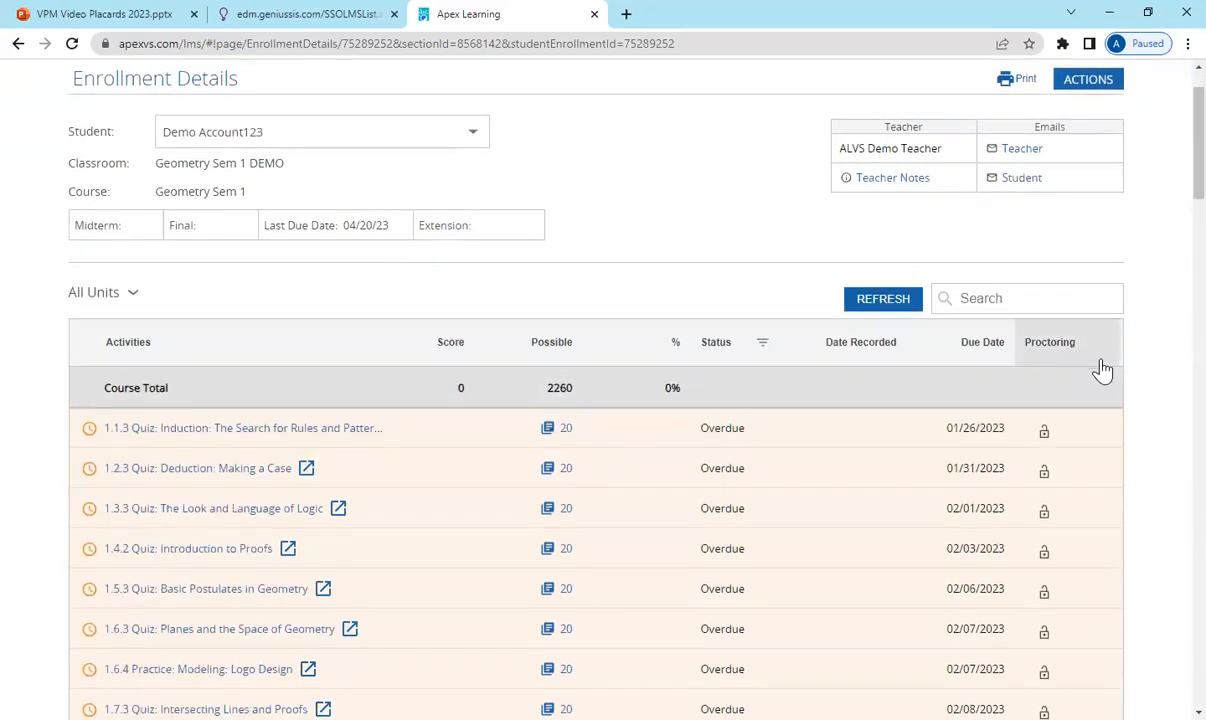
scroll(down, 3)
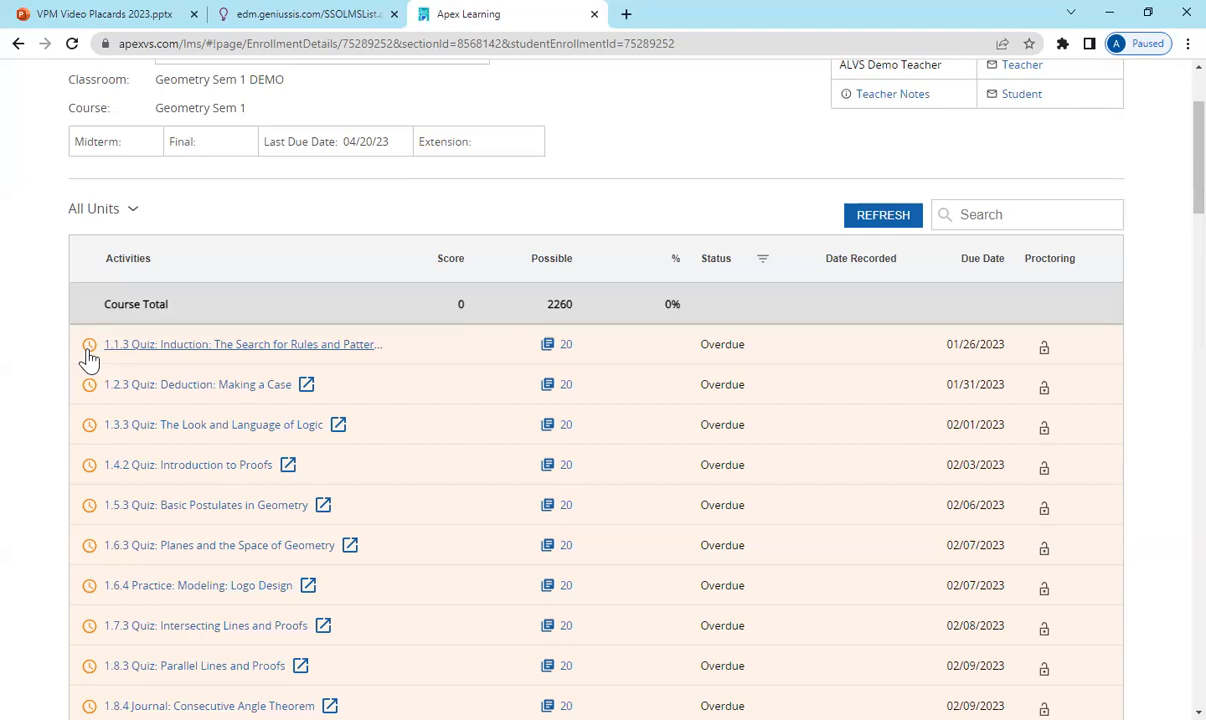
mouse_move(192, 356)
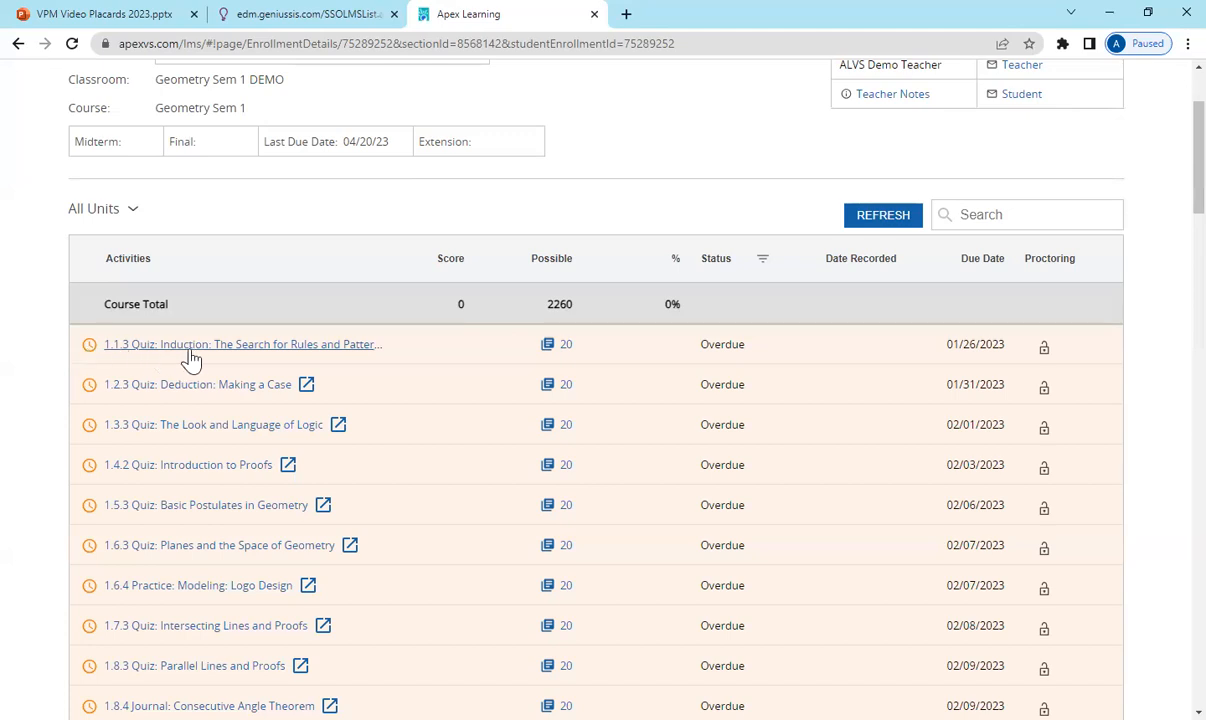
mouse_move(448, 352)
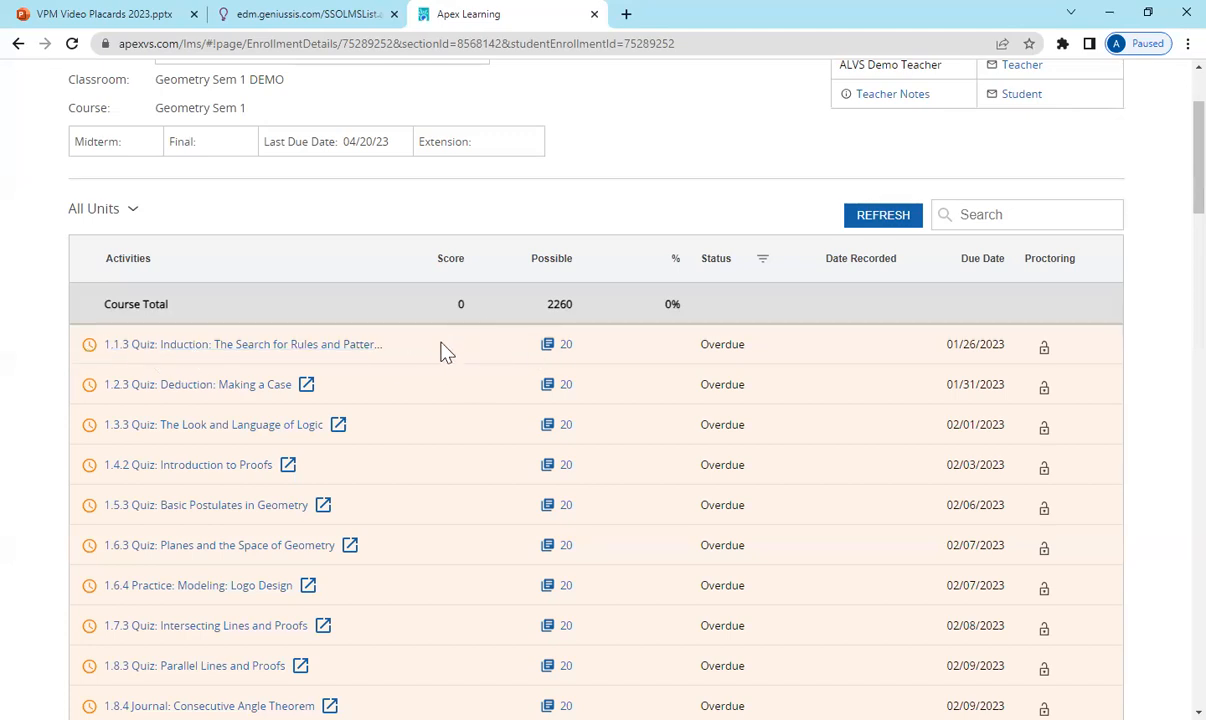
mouse_move(584, 360)
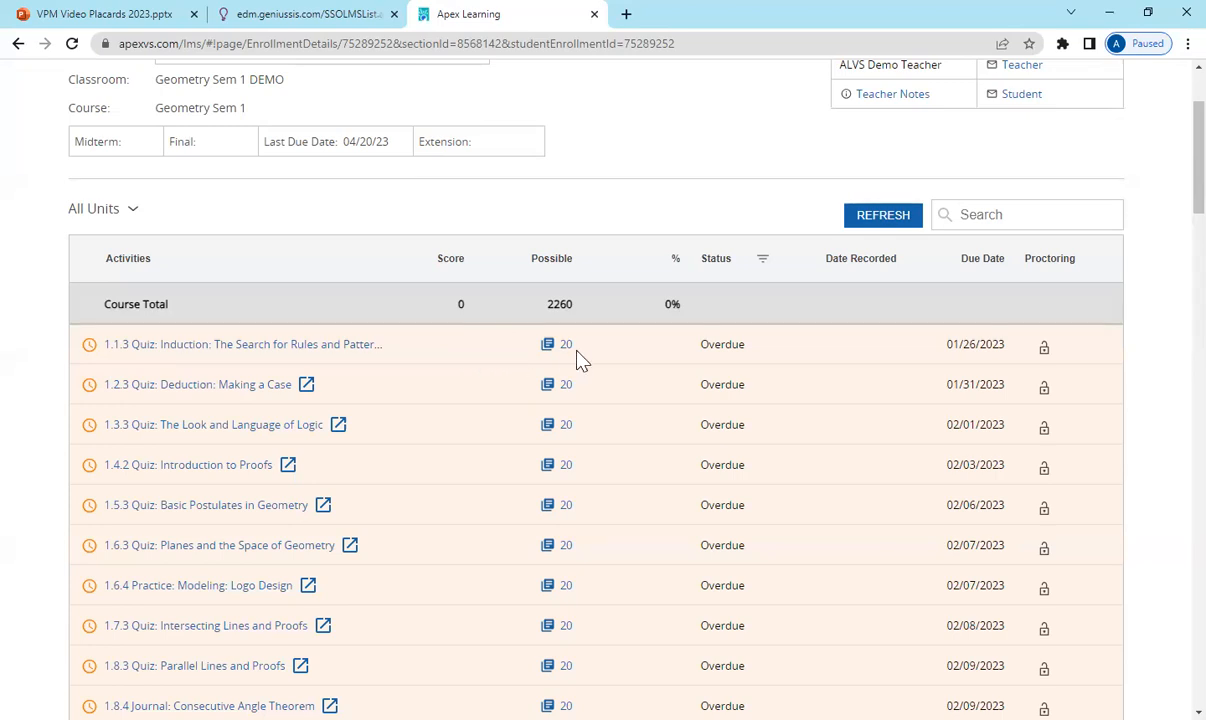
mouse_move(732, 364)
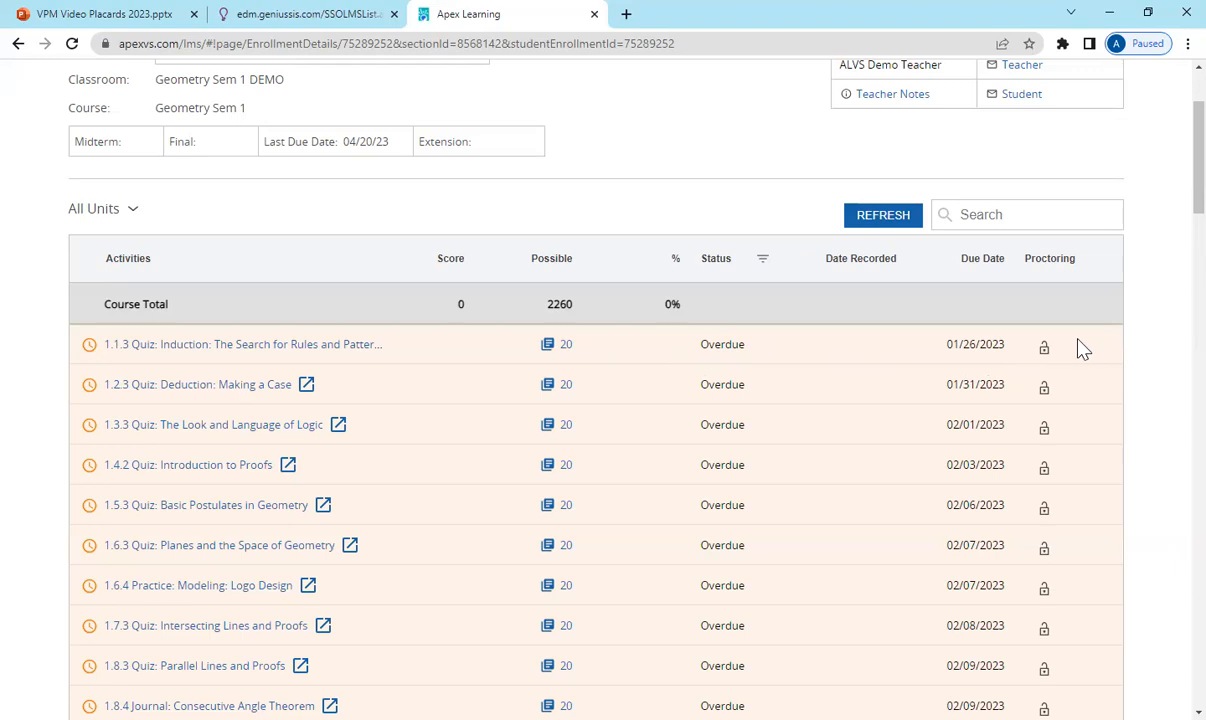
mouse_move(1114, 336)
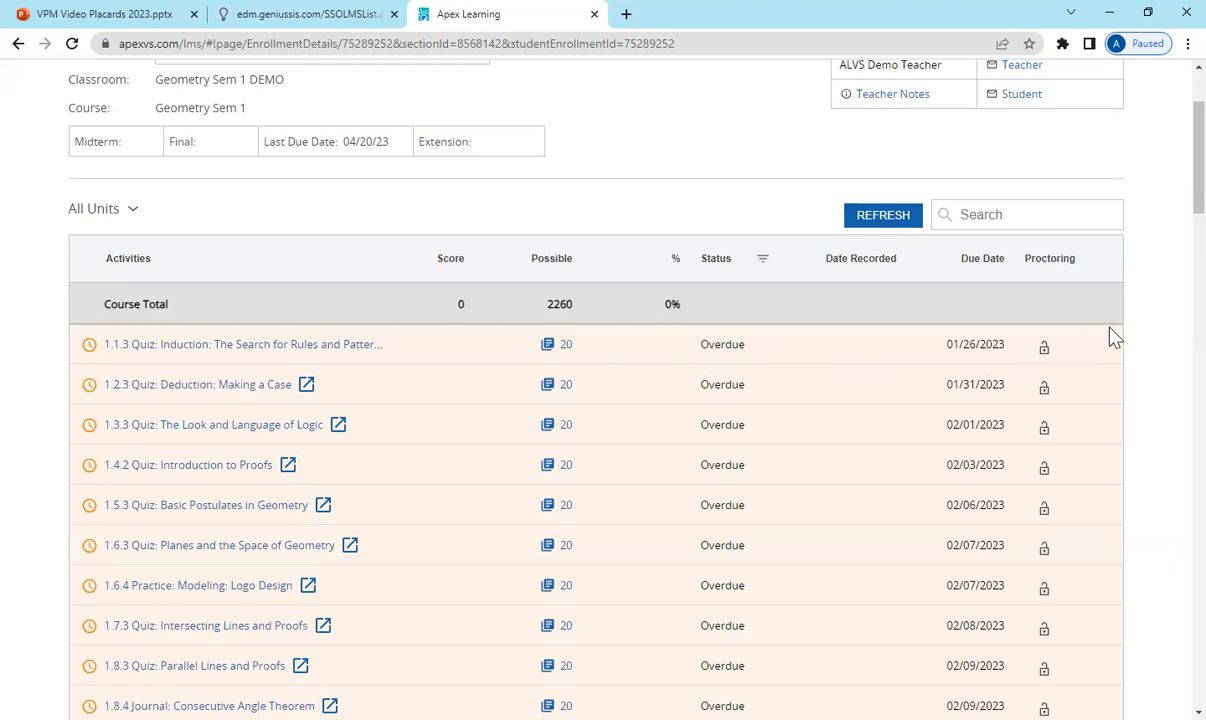
Scroll the activities list to the 1.9.3 Test (CST): Foundations of Geometry row for unlocking
scroll(down, 3)
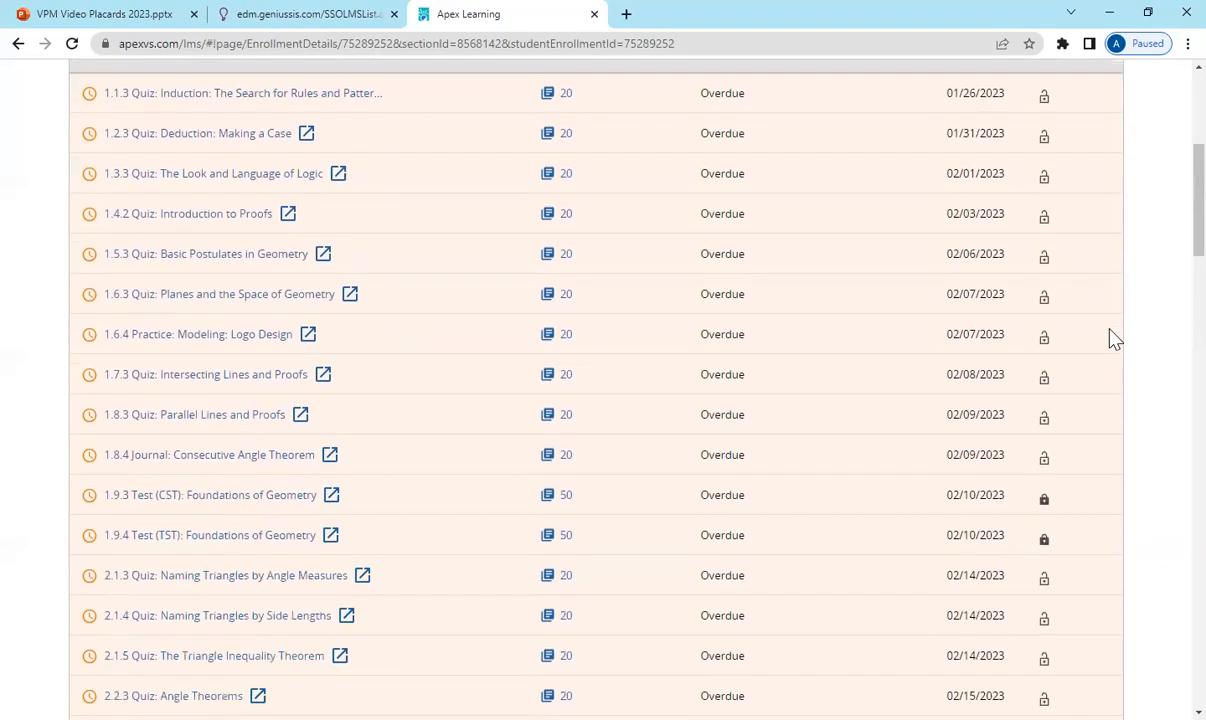
scroll(down, 3)
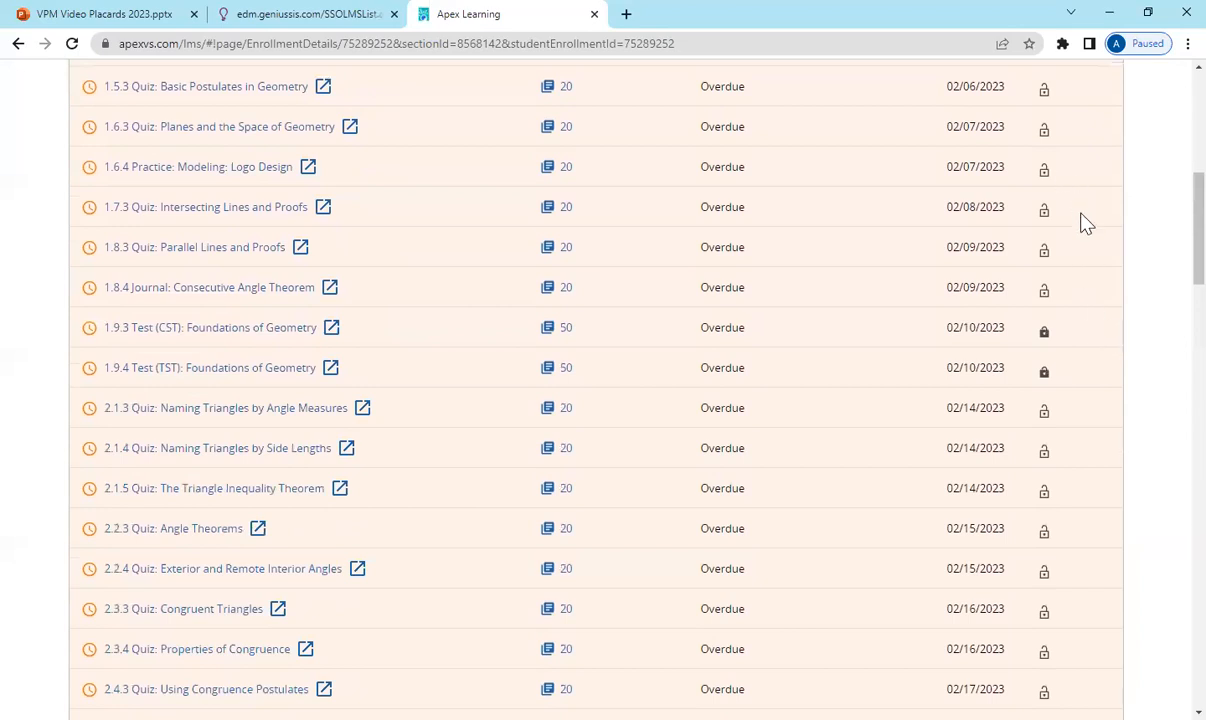
mouse_move(1058, 342)
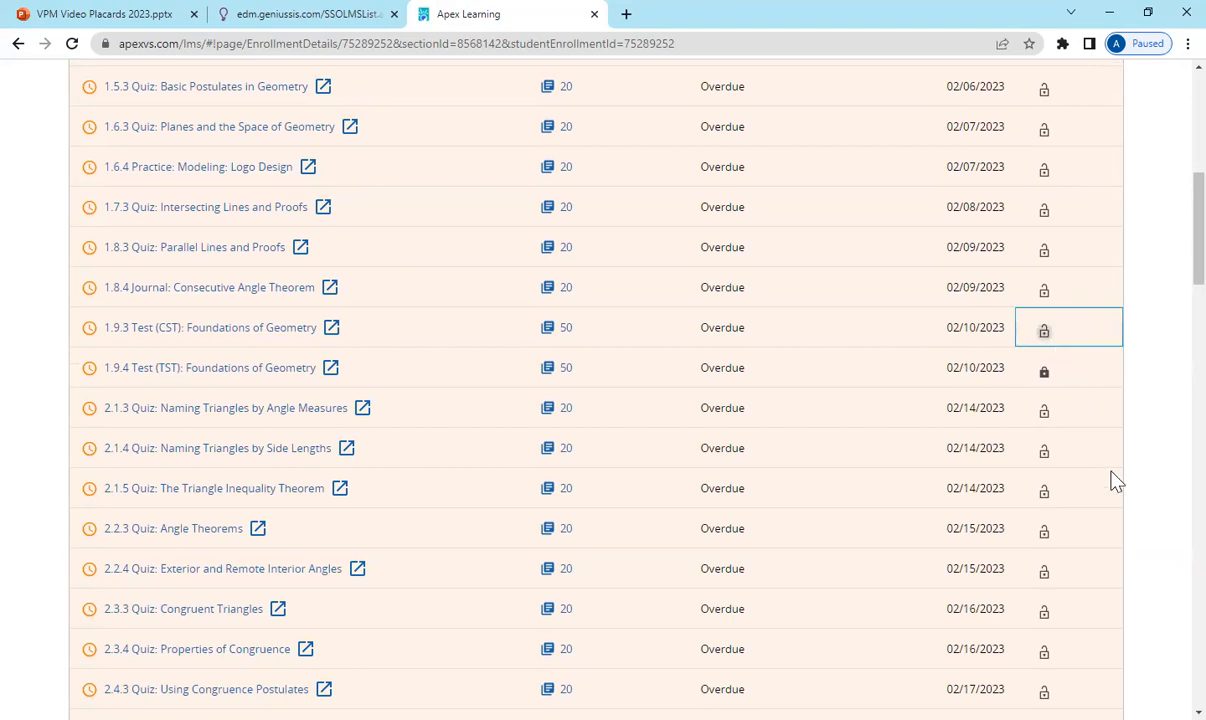
scroll(down, 3)
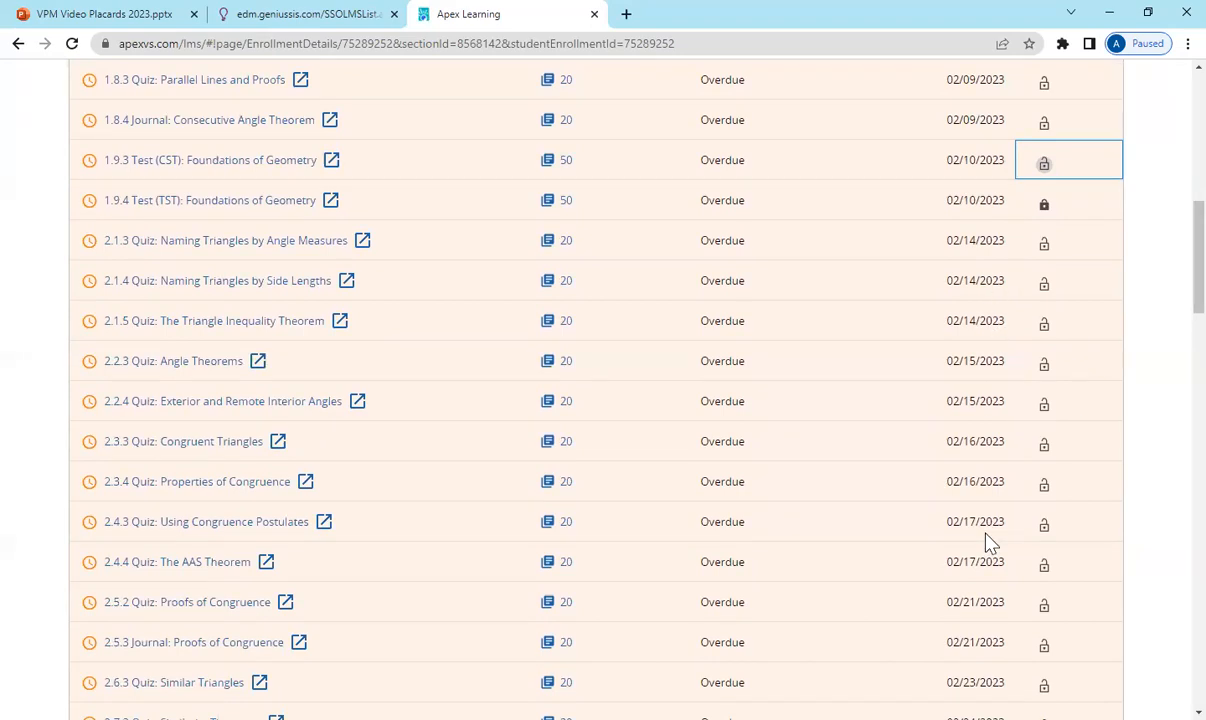
scroll(up, 3)
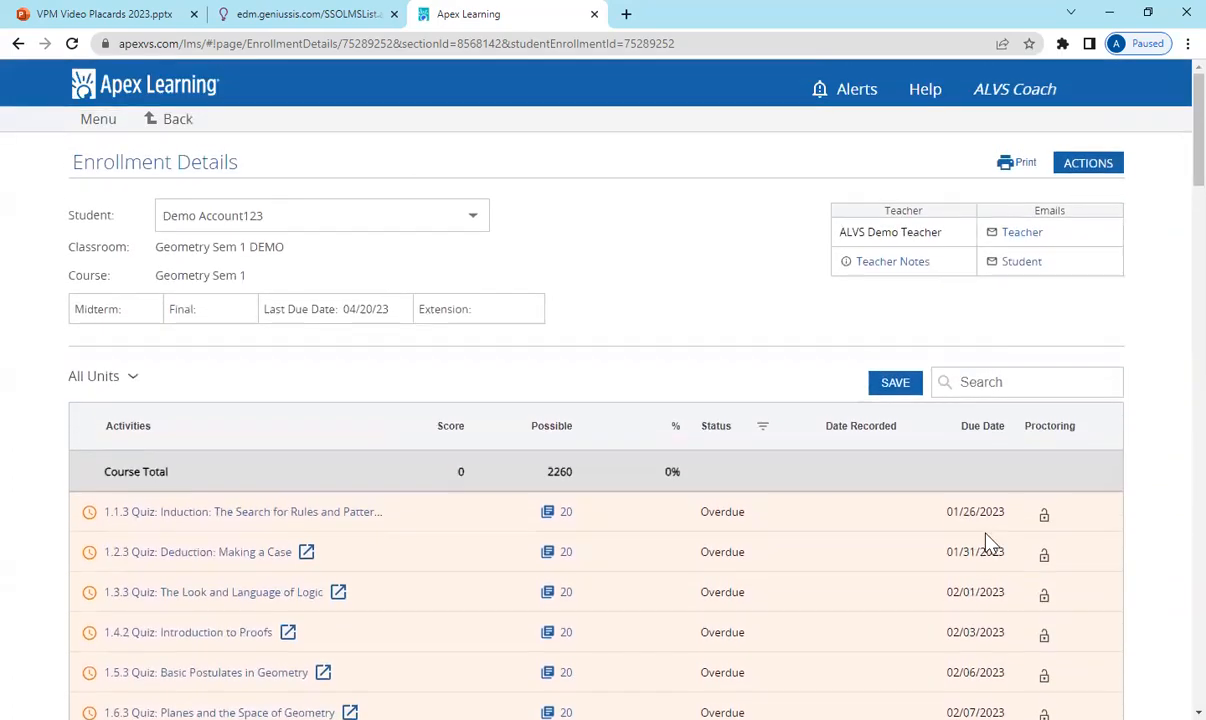
mouse_move(1024, 540)
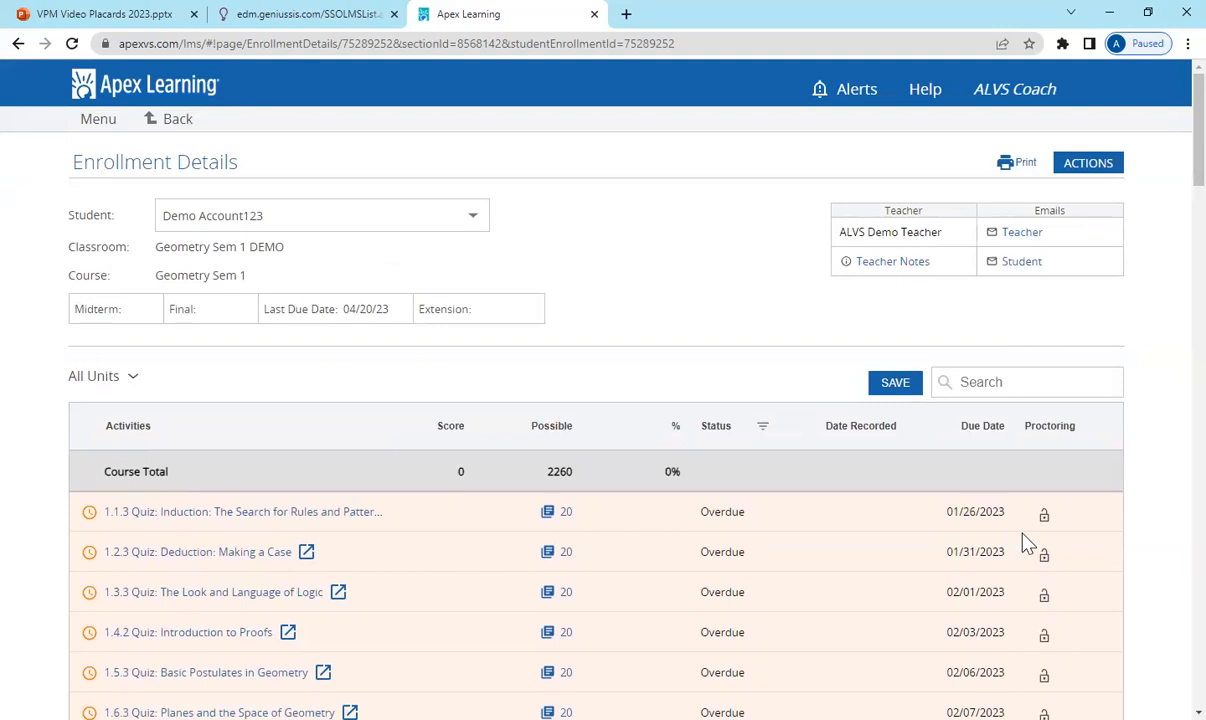
mouse_move(1038, 218)
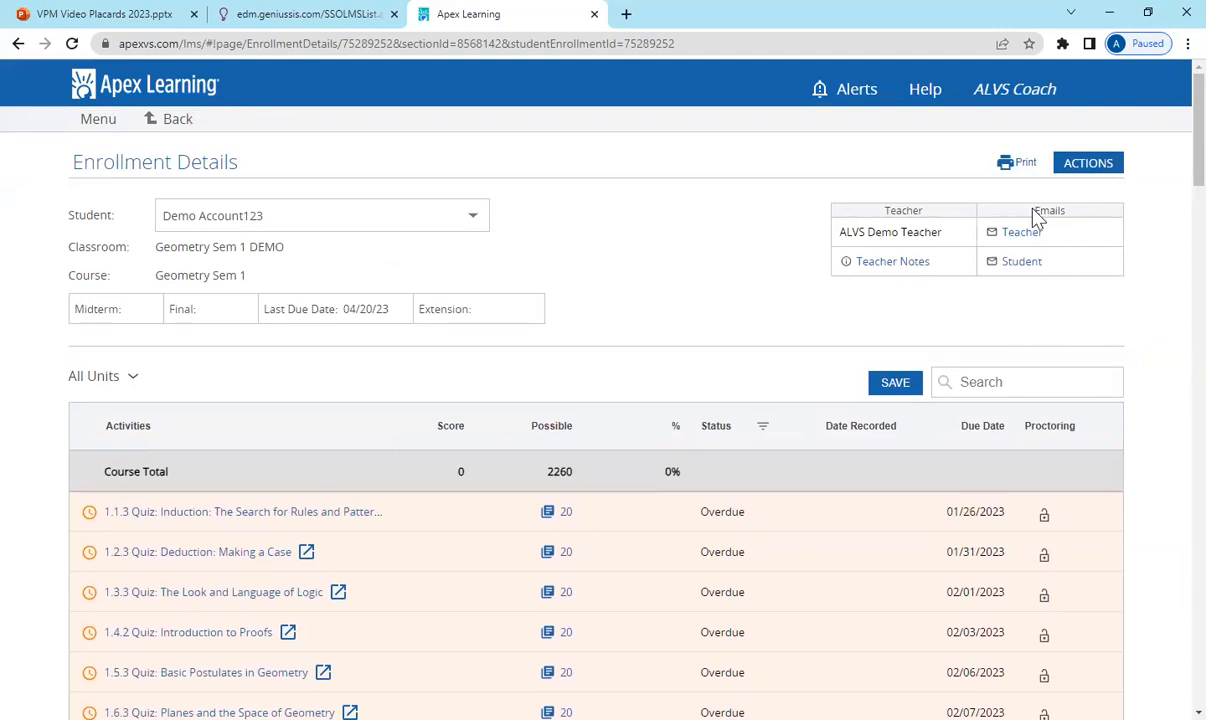
mouse_move(1020, 232)
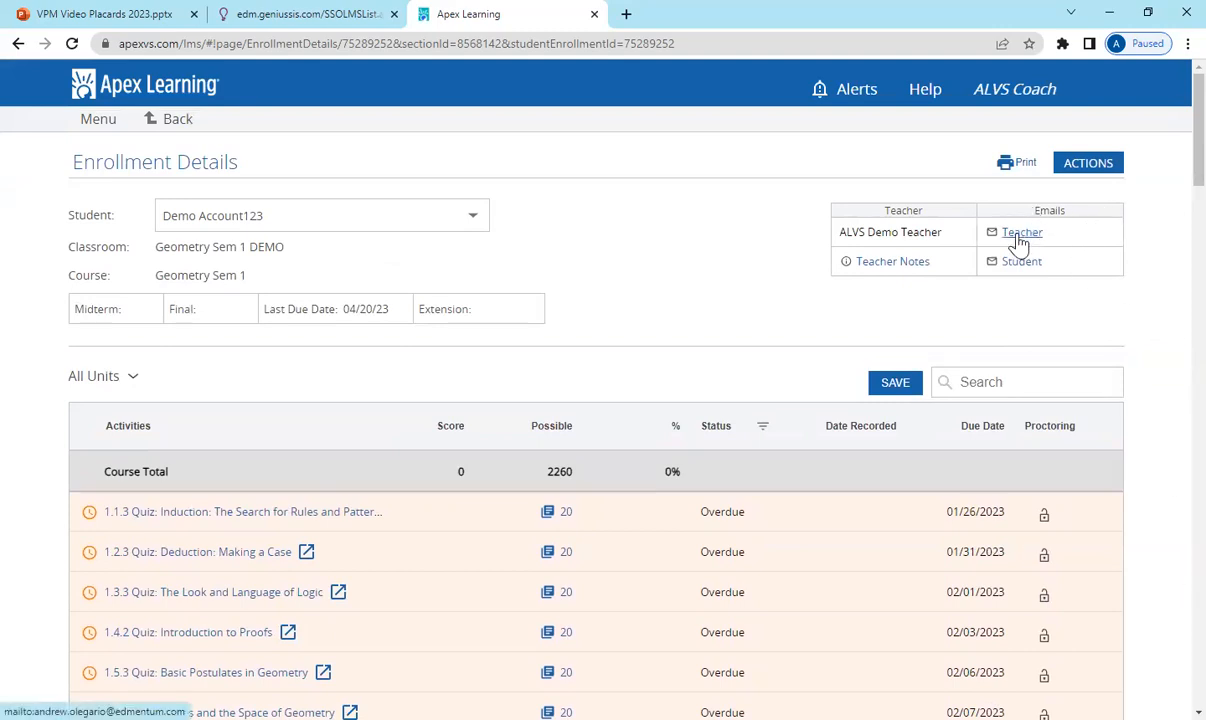